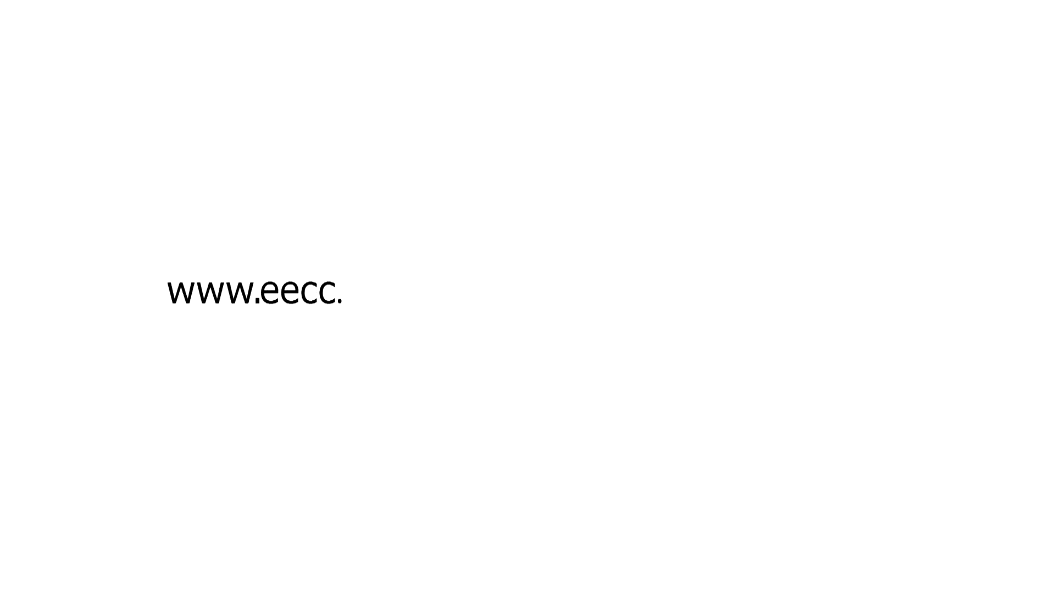
{"action": "type", "text": "ait.ac.th"}
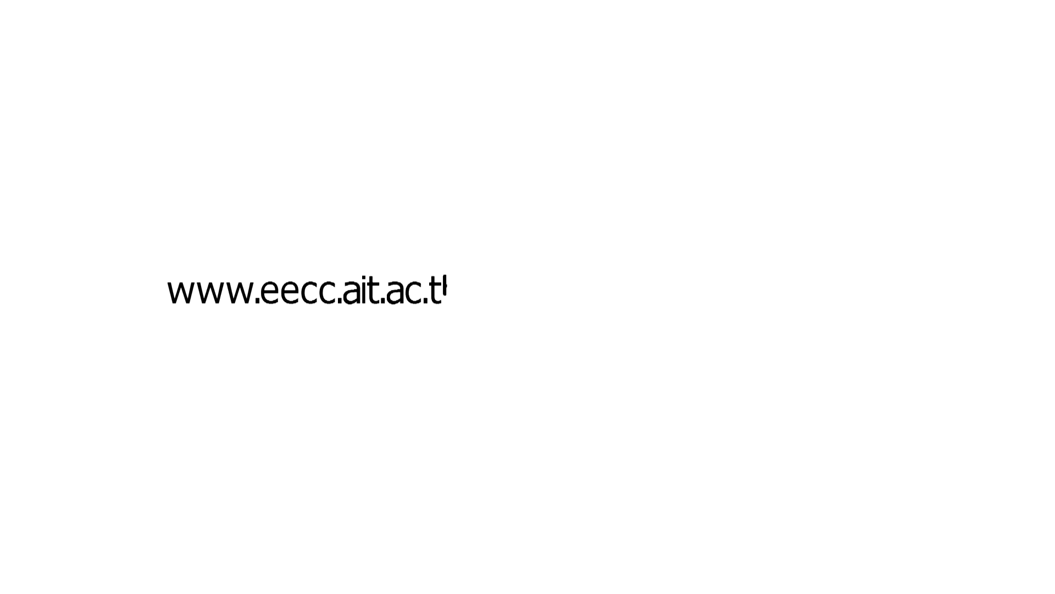
{"action": "type", "text": "h/courses"}
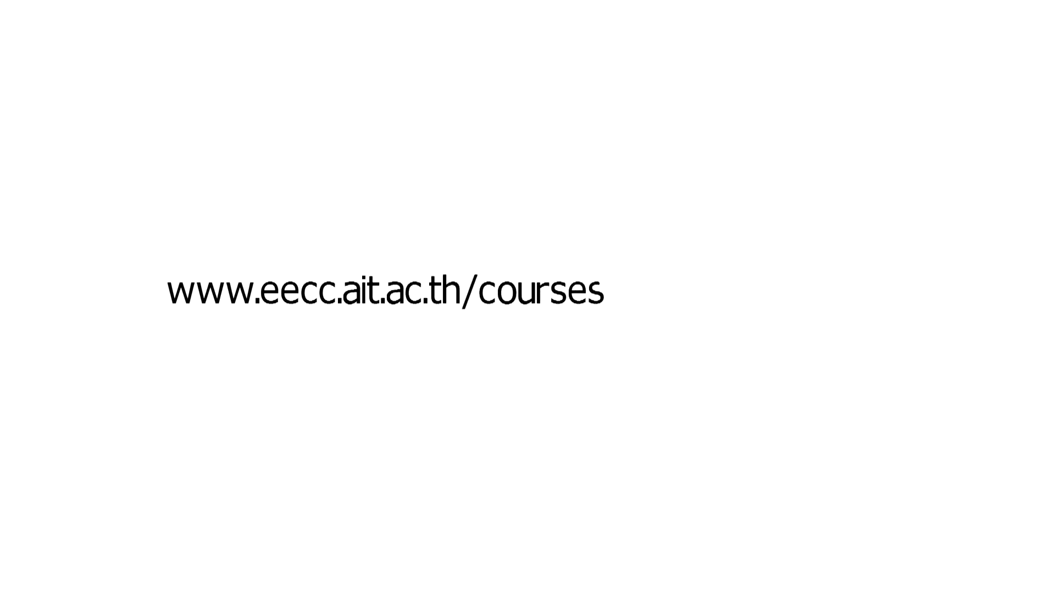